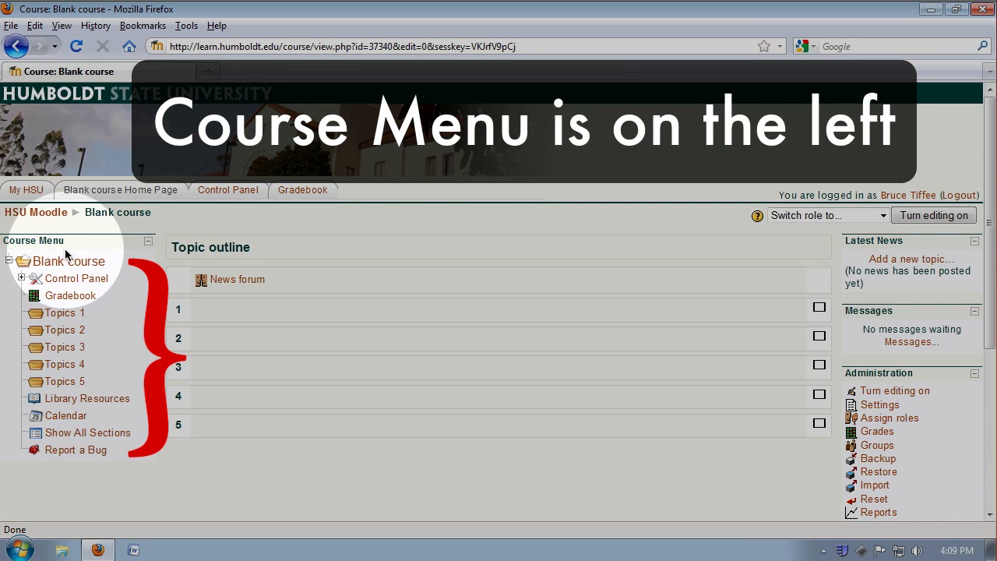
mouse_move(103, 282)
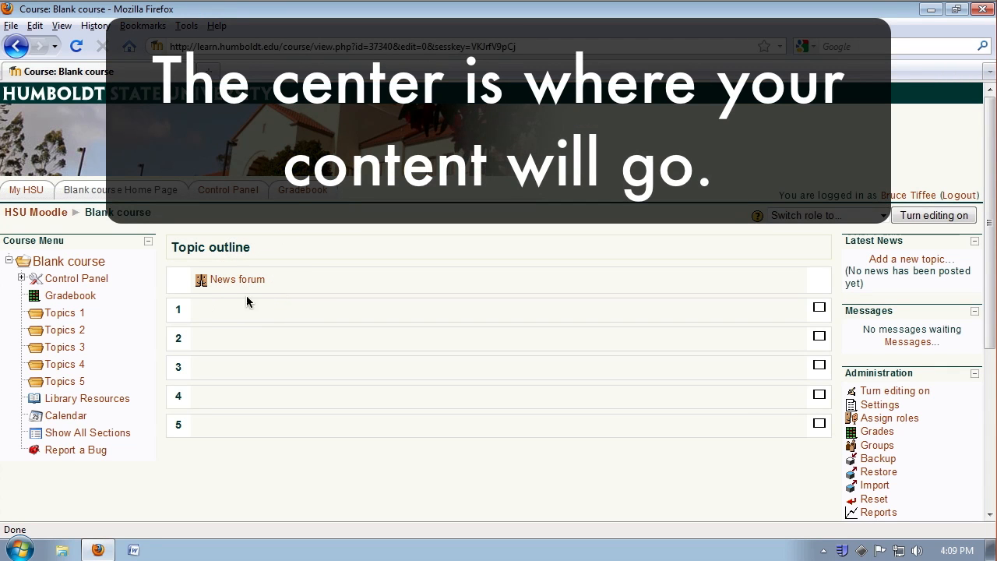
mouse_move(216, 298)
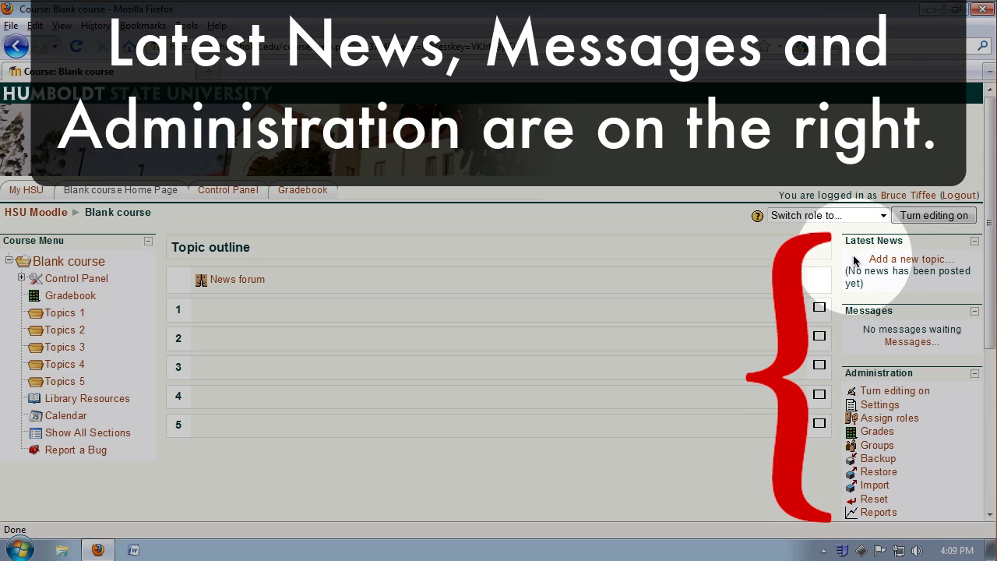
mouse_move(877, 325)
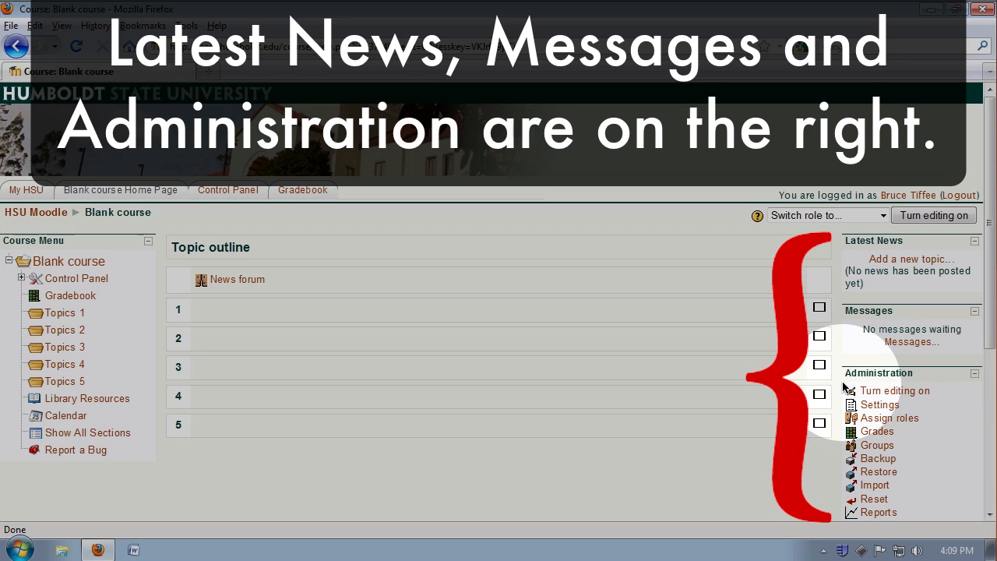
mouse_move(843, 397)
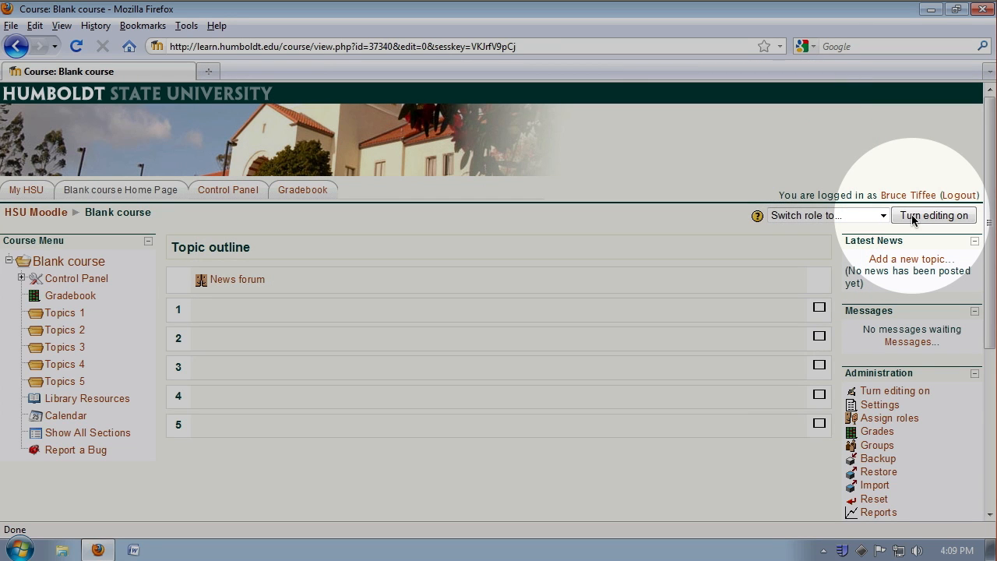
mouse_move(885, 218)
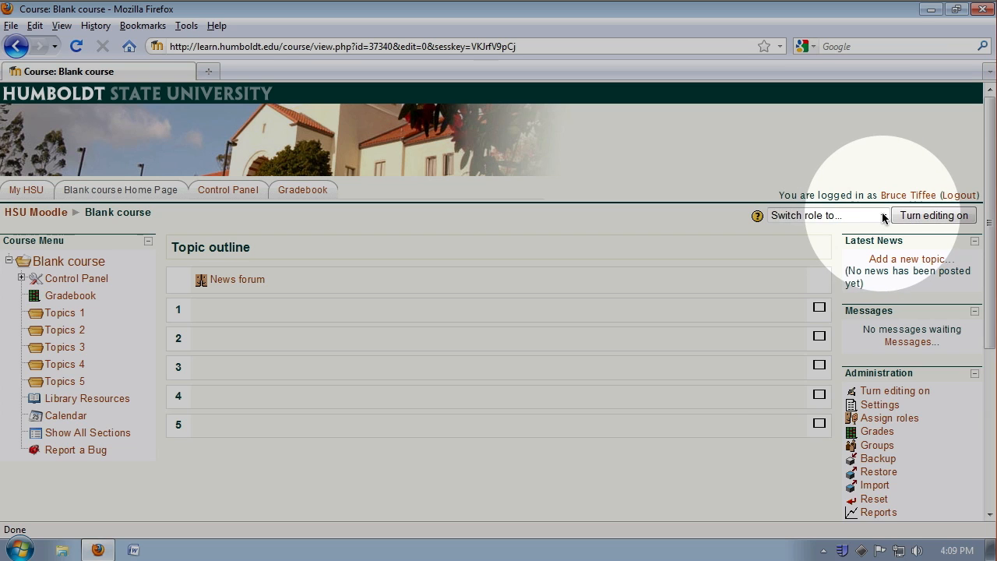
Turn editing on for the Blank course page
click(822, 215)
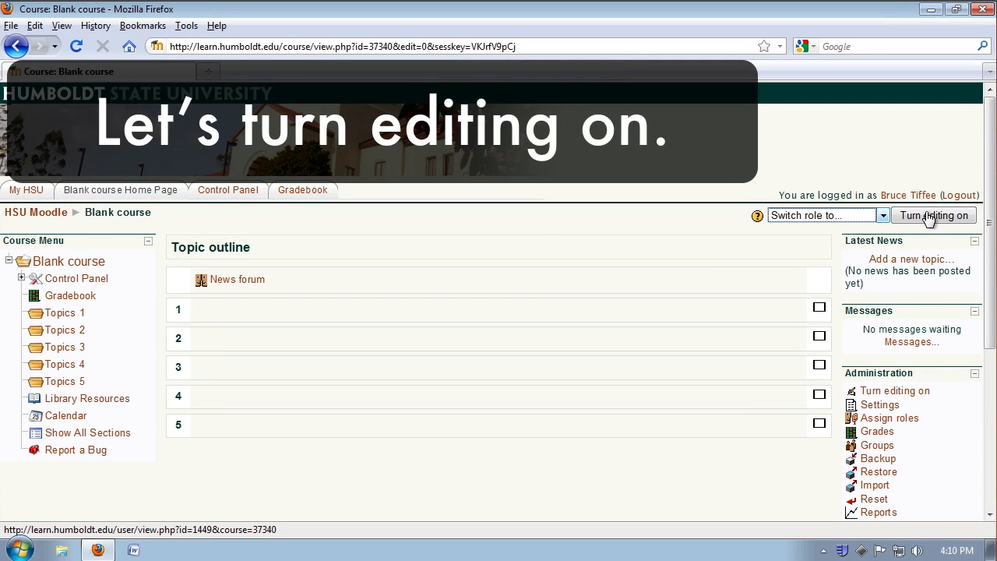
click(934, 215)
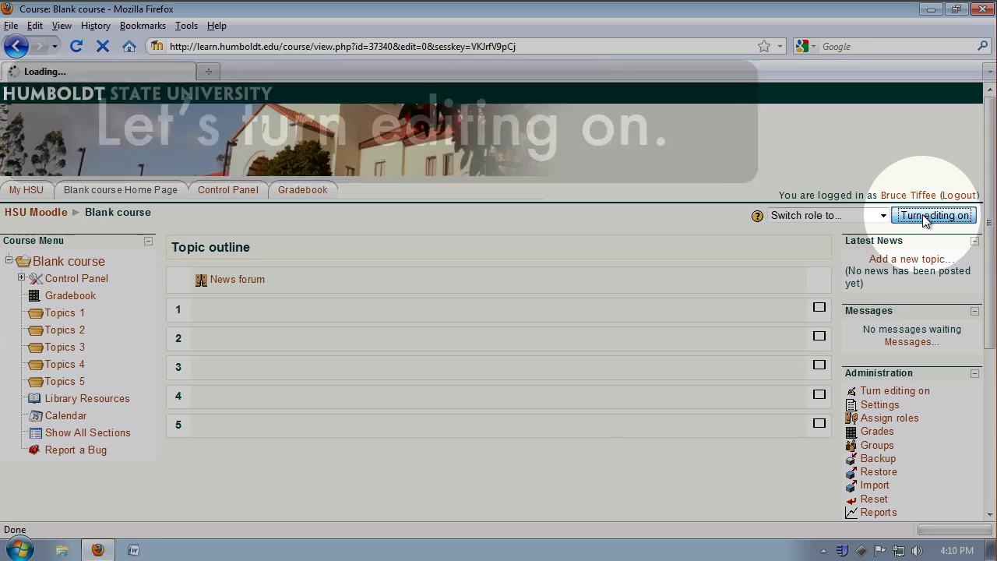
click(934, 215)
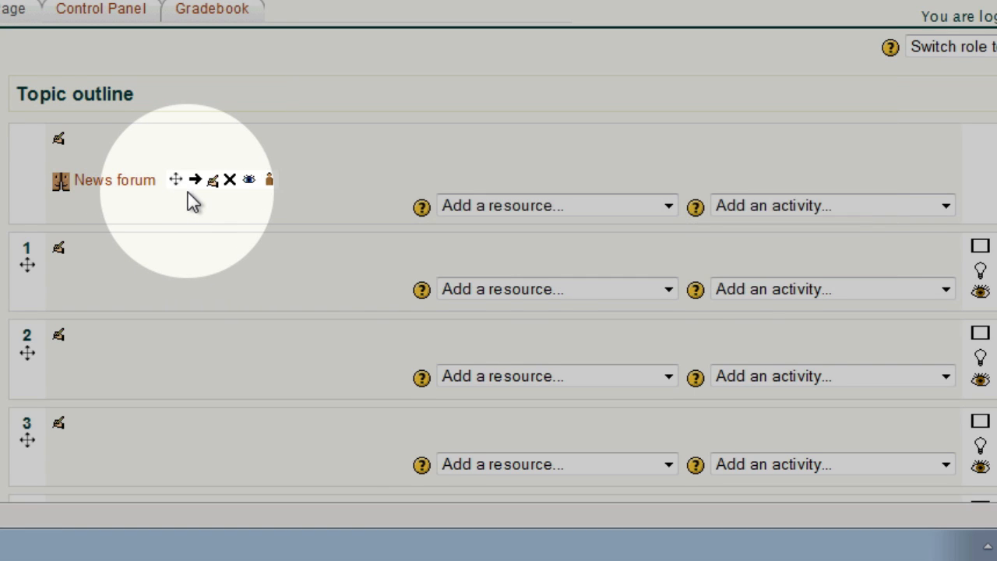
mouse_move(181, 189)
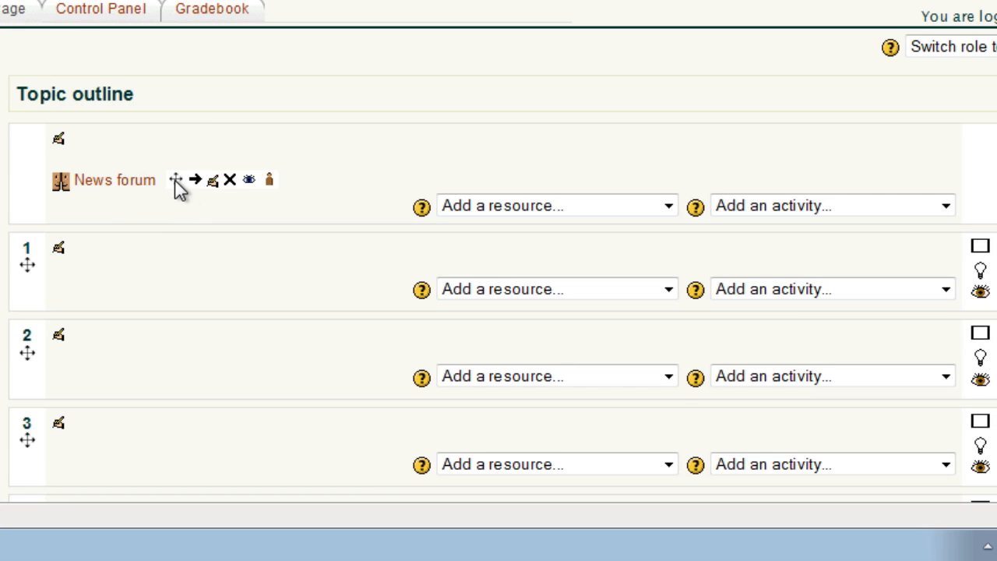
mouse_move(173, 179)
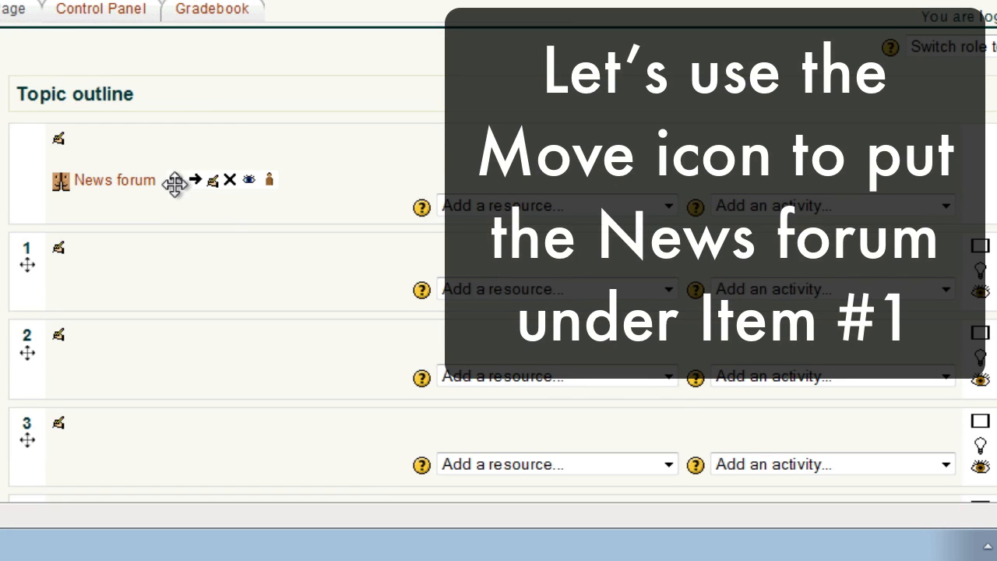
click(174, 181)
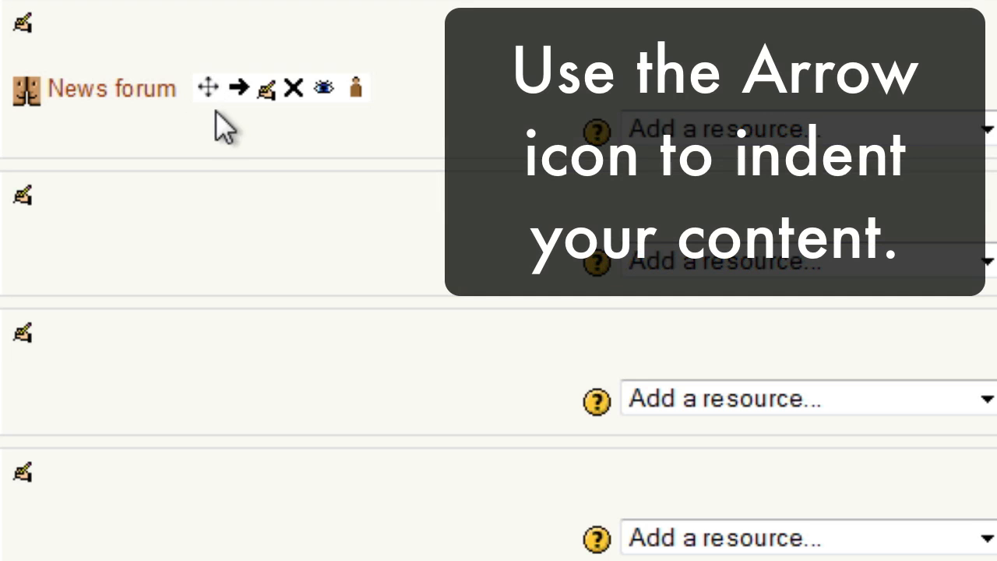
mouse_move(240, 87)
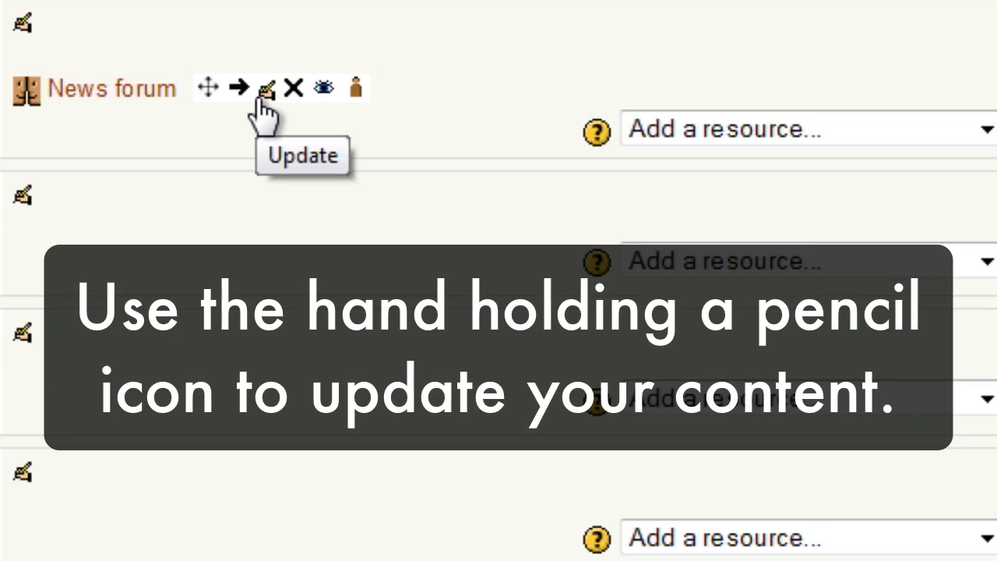
mouse_move(294, 87)
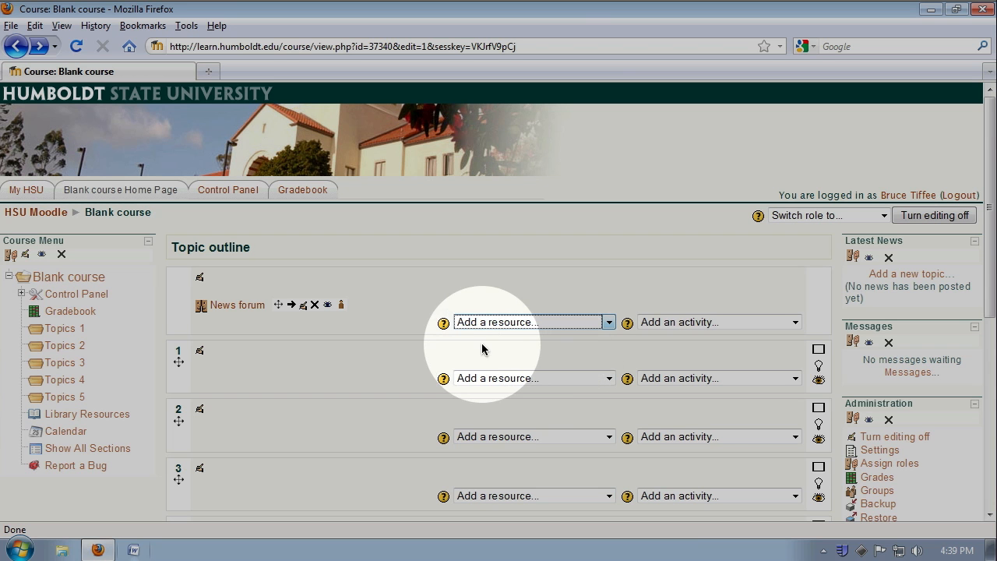
mouse_move(701, 340)
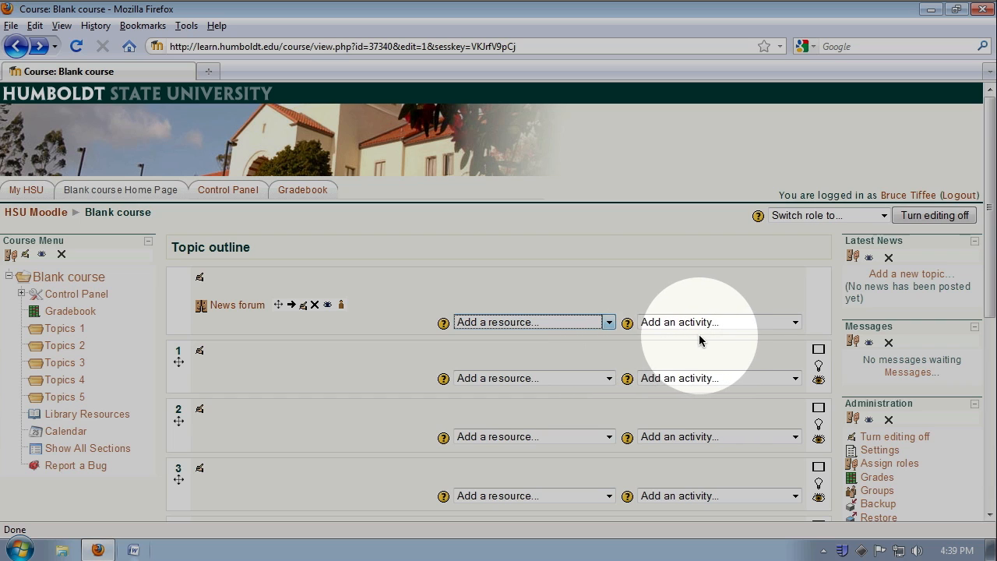
mouse_move(615, 332)
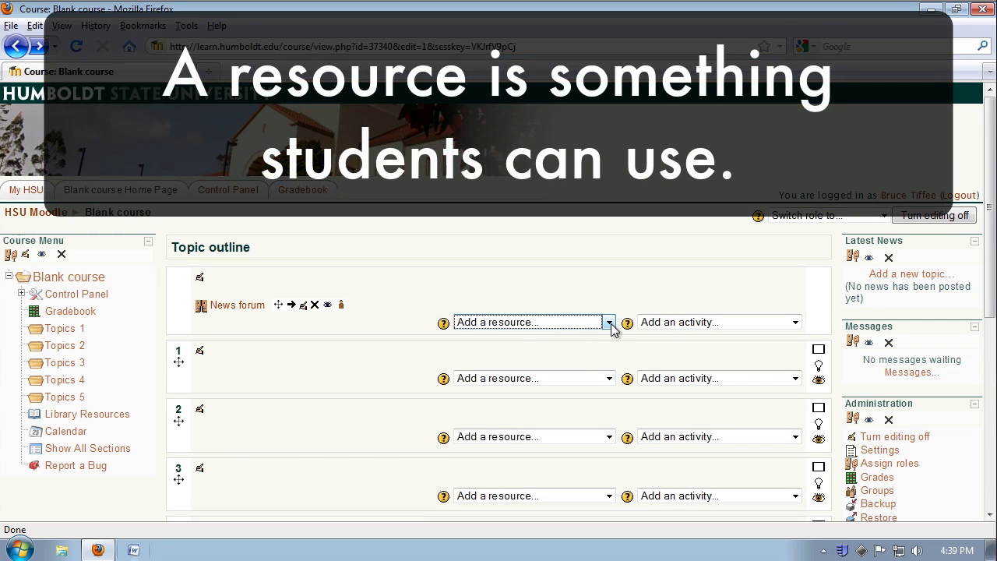
click(609, 322)
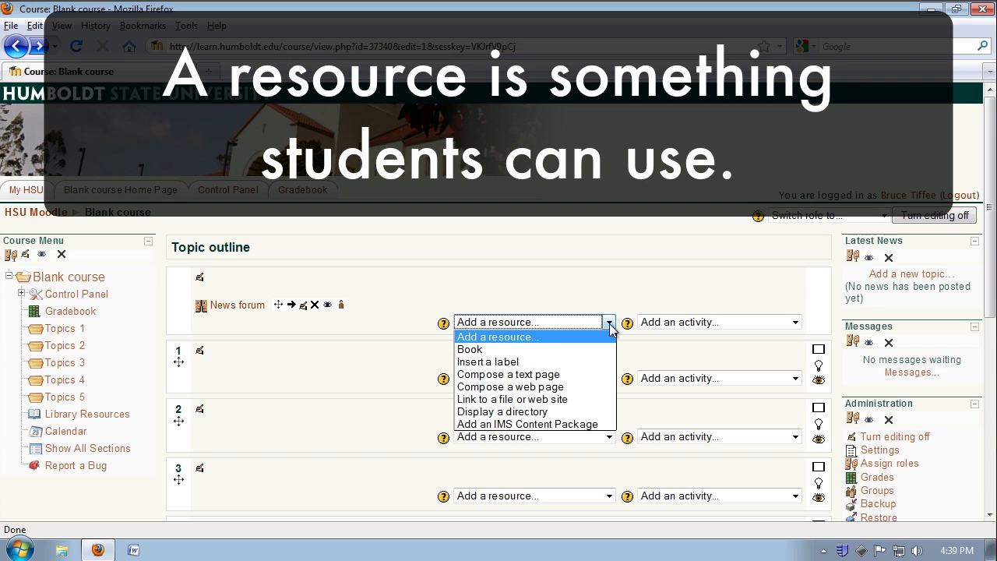
mouse_move(607, 349)
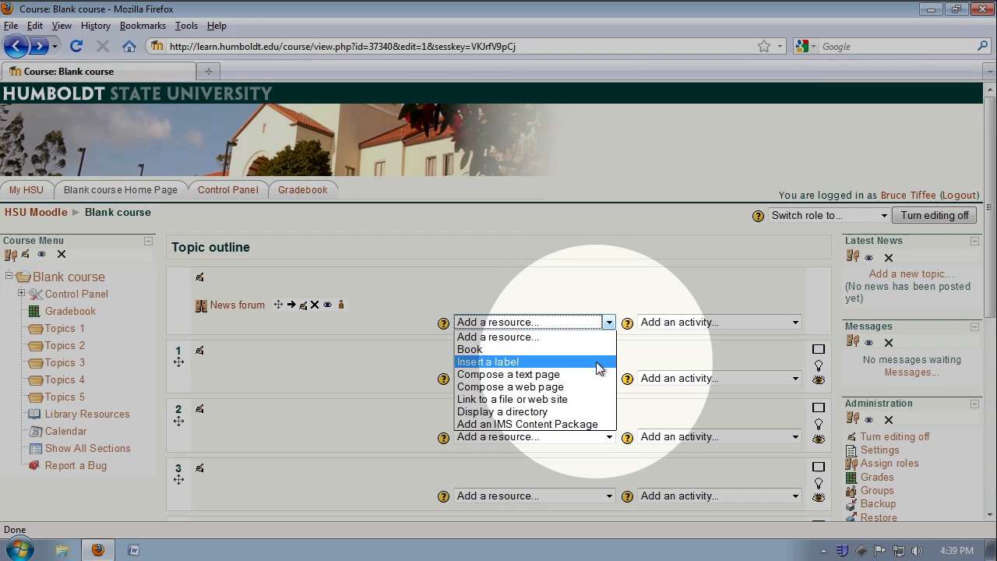
mouse_move(530, 399)
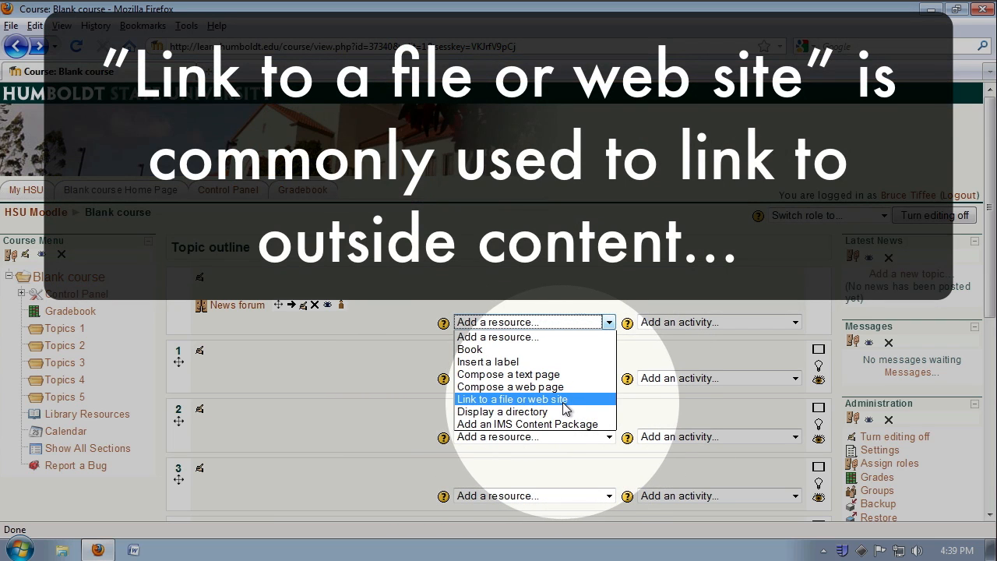
mouse_move(460, 404)
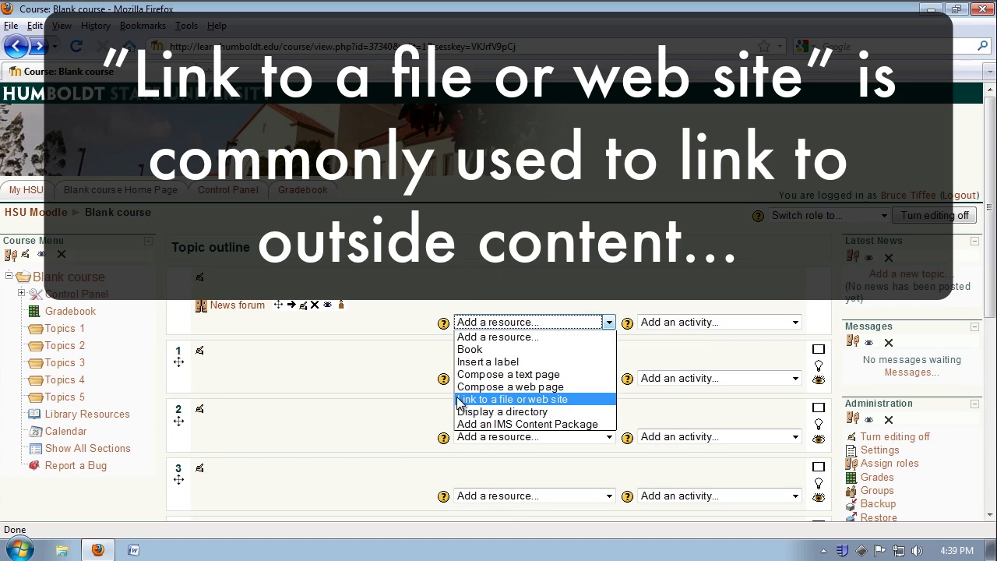
mouse_move(456, 401)
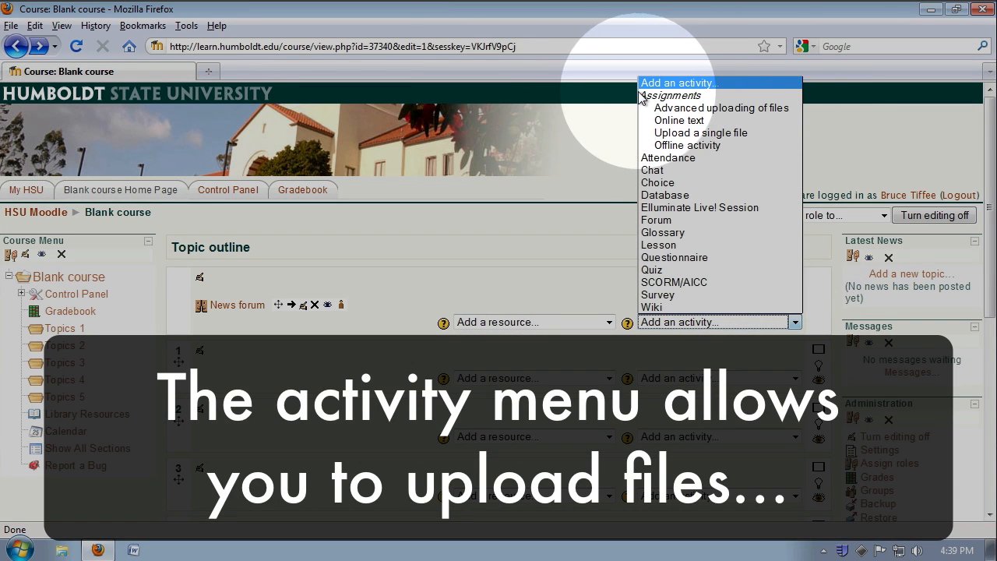
mouse_move(679, 120)
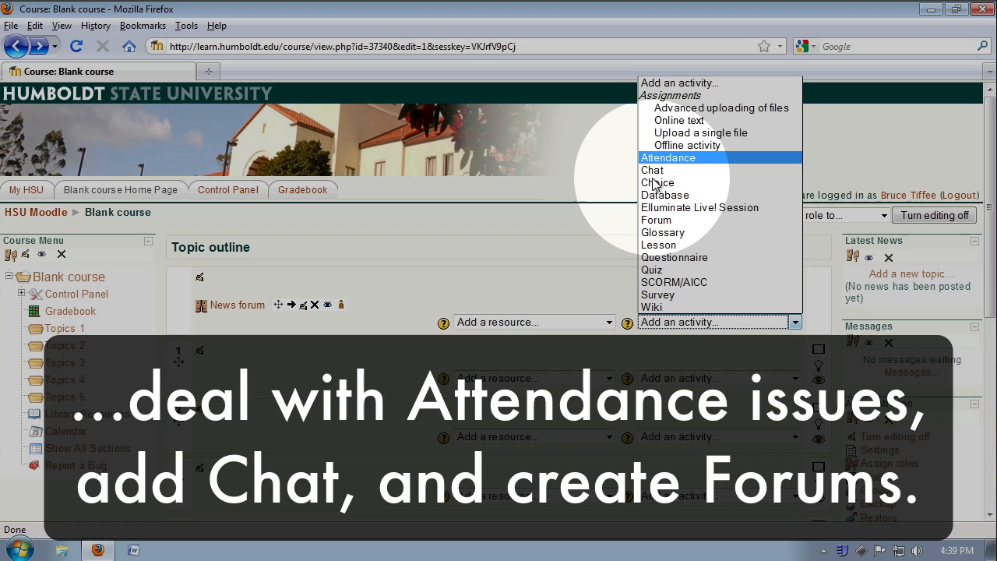
mouse_move(685, 169)
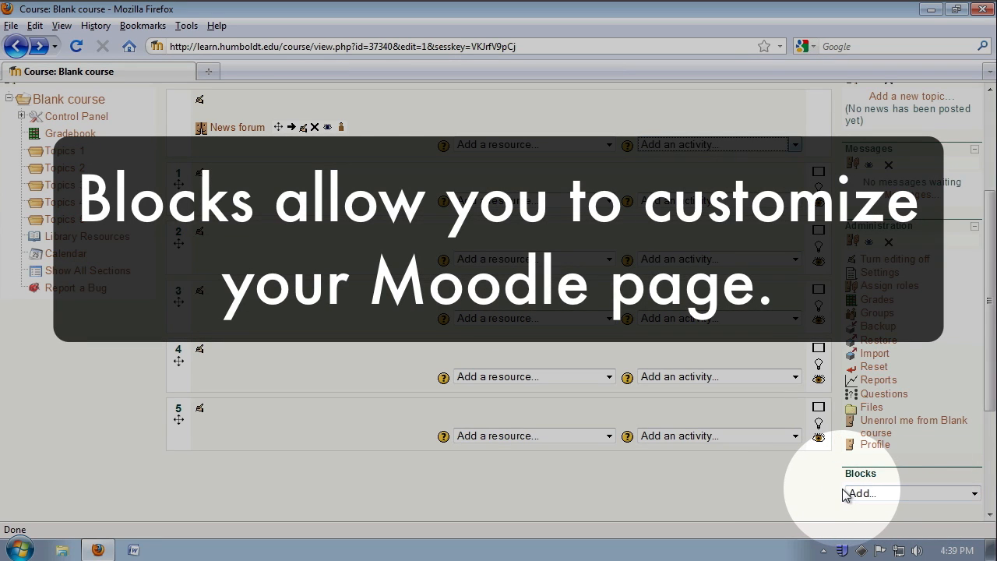
mouse_move(893, 490)
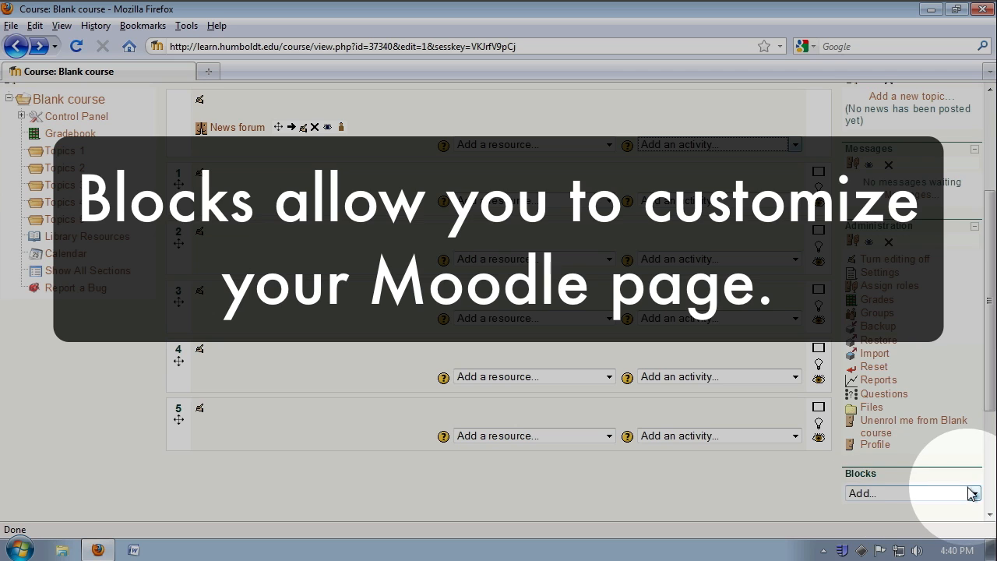
Add the People and Quickmail blocks from the Add a block dropdown
click(910, 493)
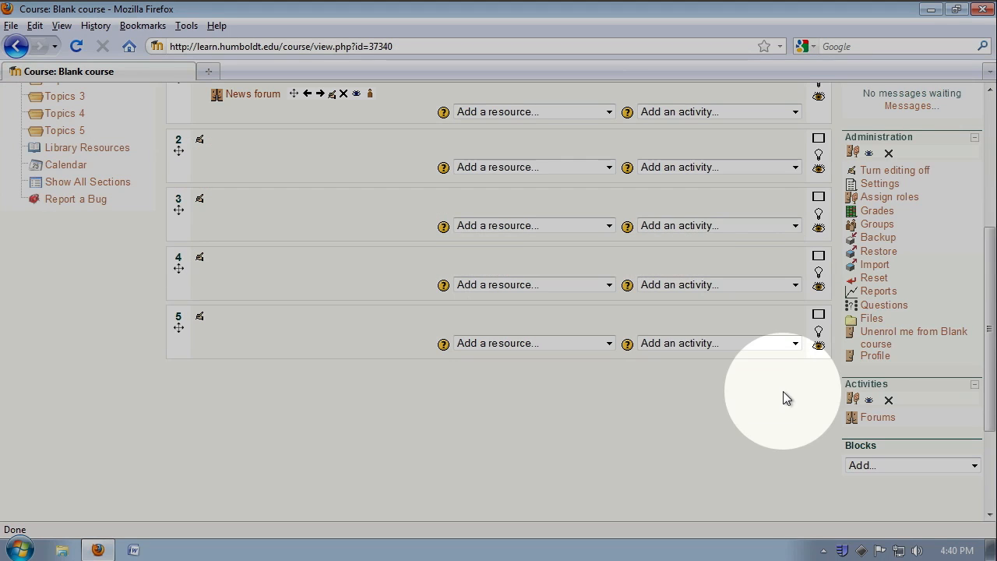
click(910, 466)
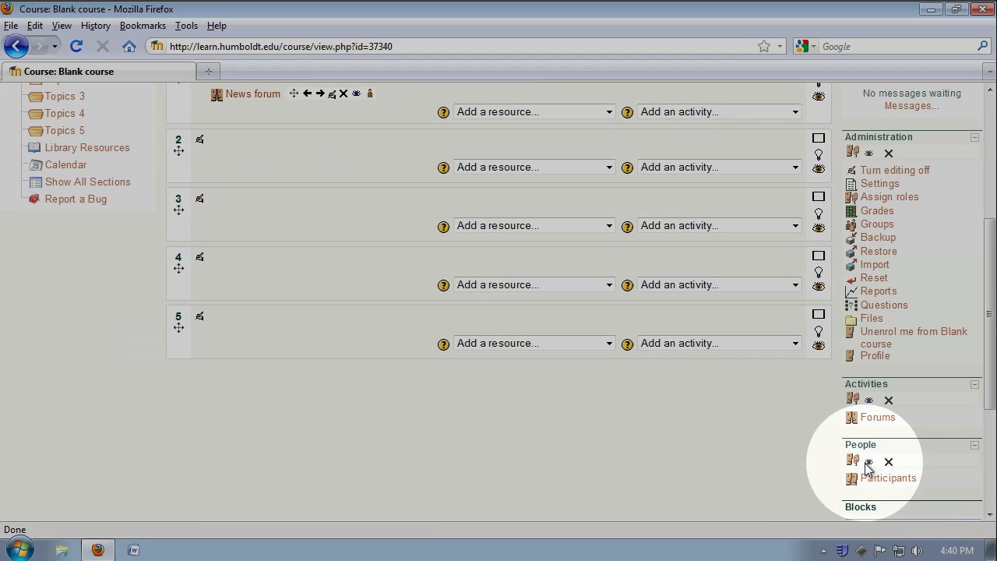
scroll(down, 3)
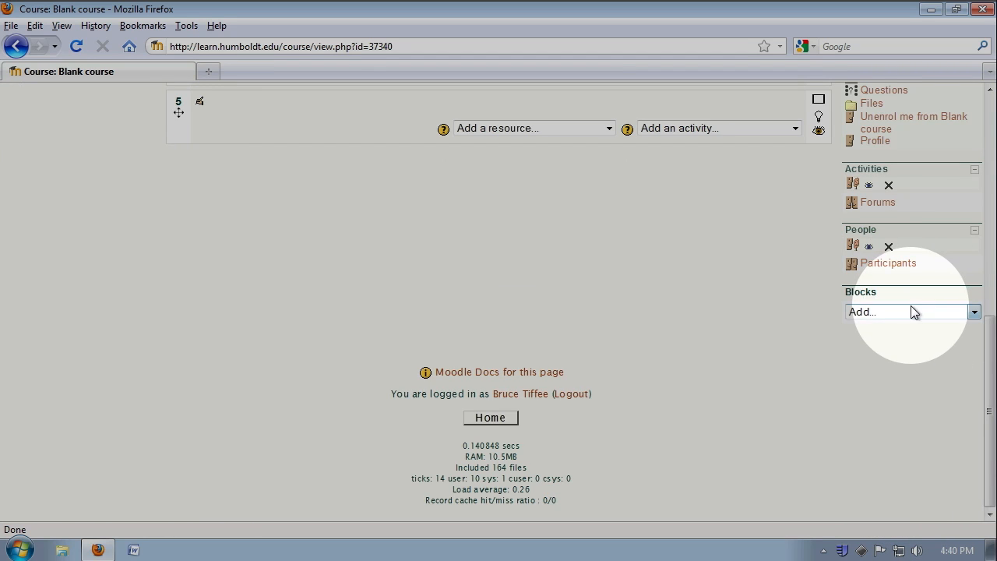
click(974, 312)
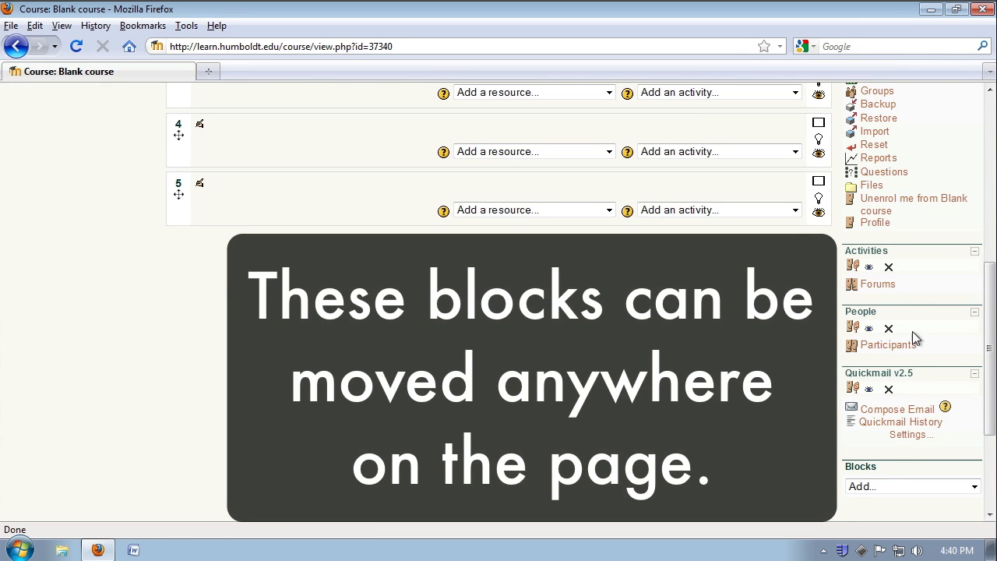
mouse_move(871, 267)
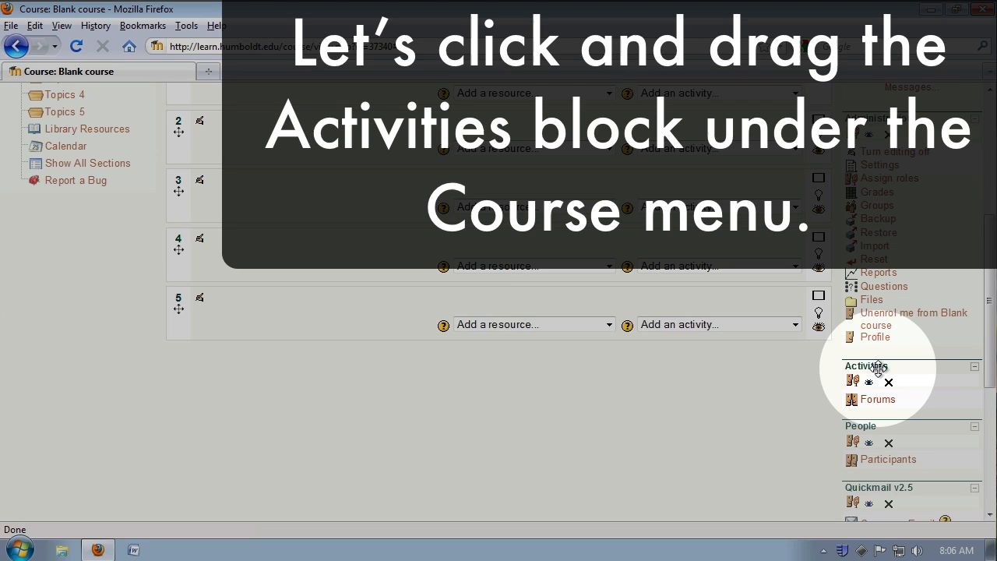
Drag the Activities, People and Quickmail blocks under the Course menu in the left column
drag(866, 366, 494, 379)
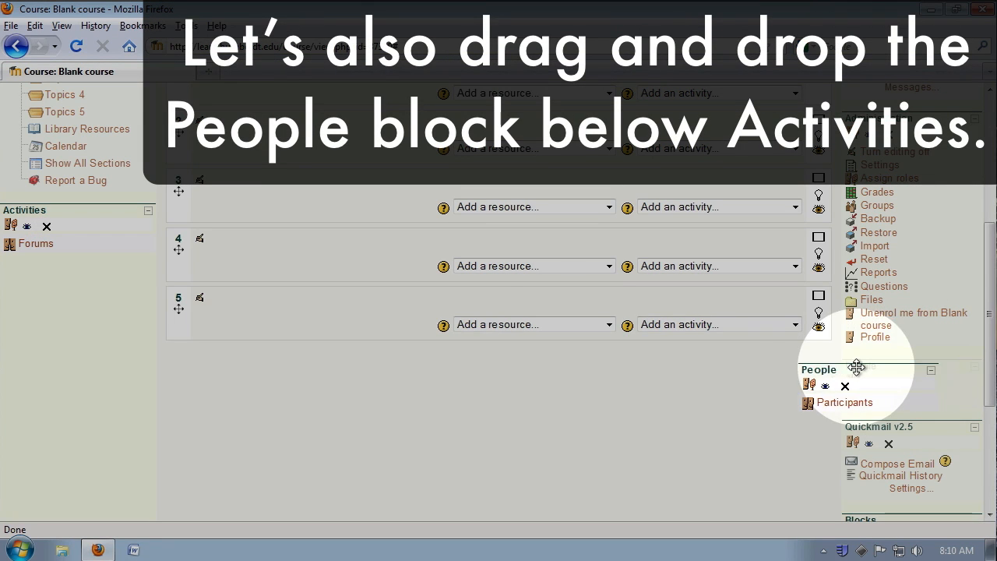
drag(856, 367, 146, 367)
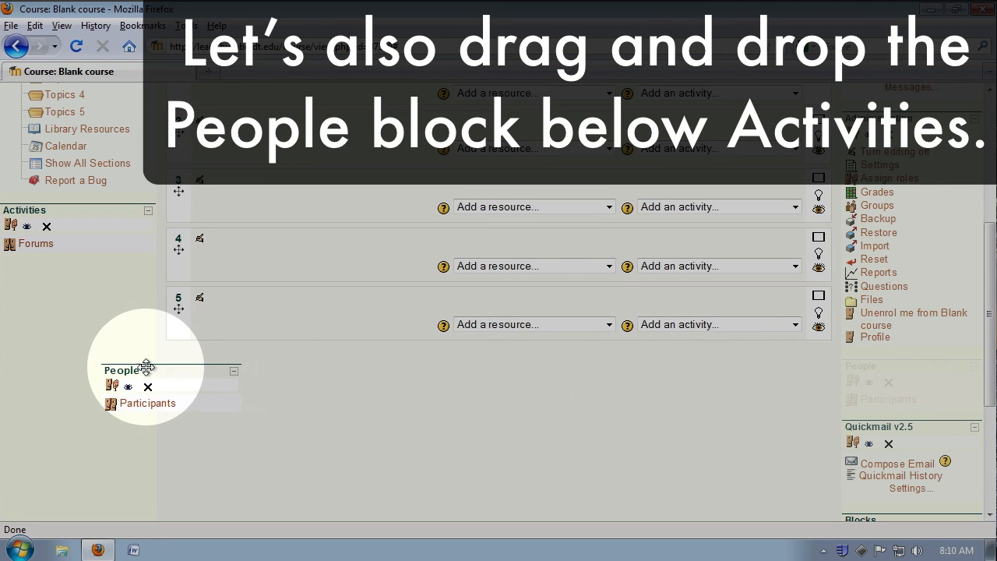
drag(147, 368, 70, 275)
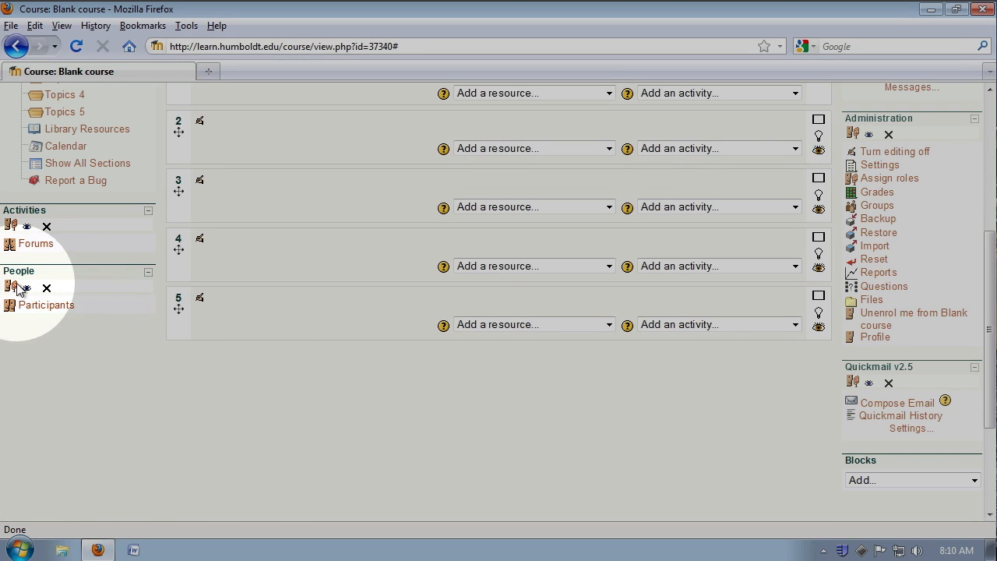
mouse_move(95, 281)
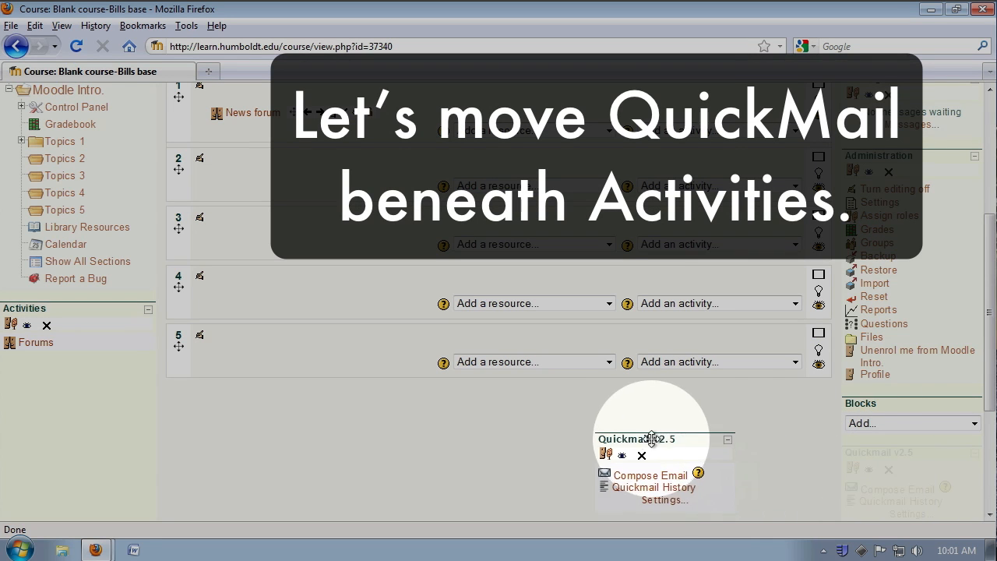
drag(653, 439, 70, 377)
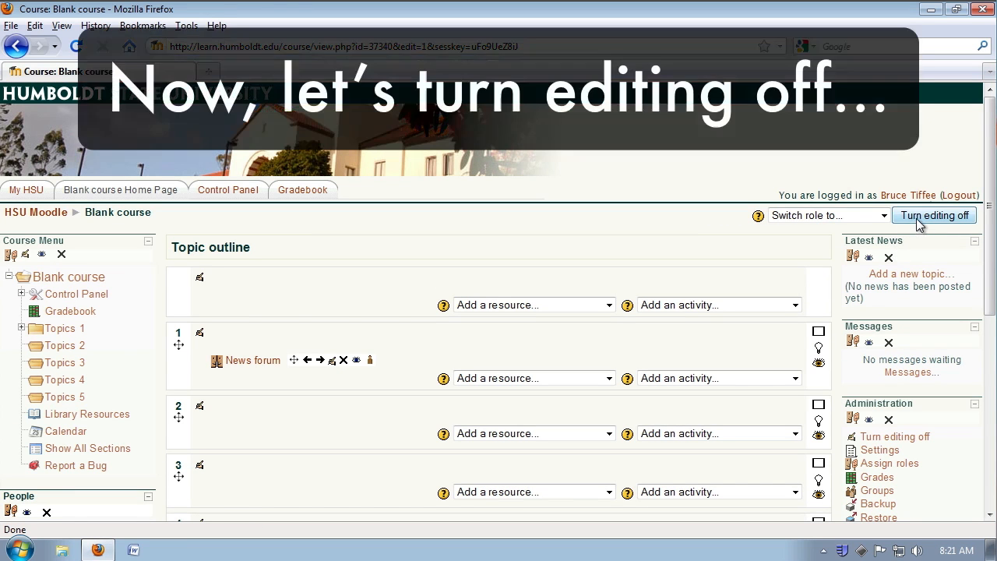
Turn editing off to view the rearranged course page
click(935, 215)
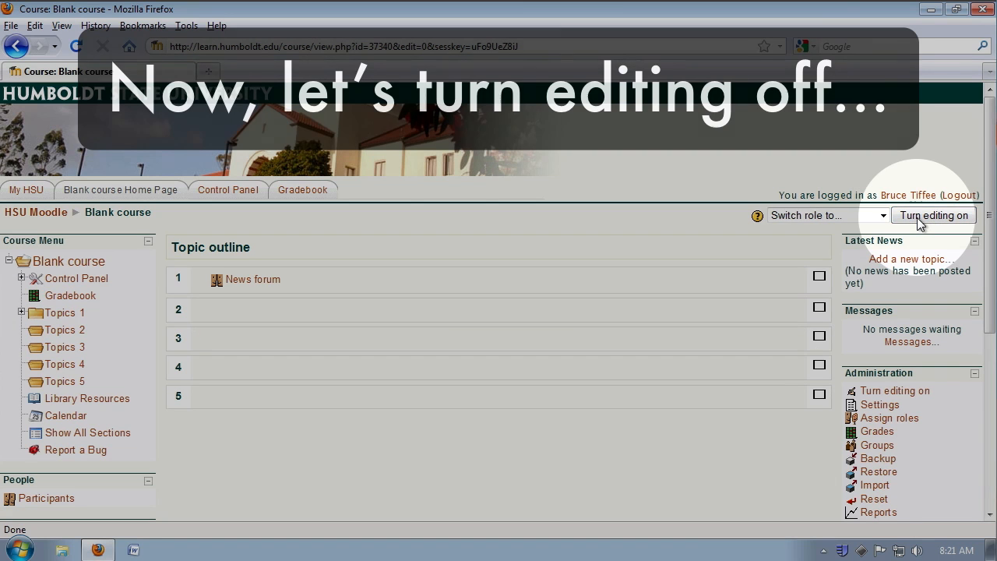